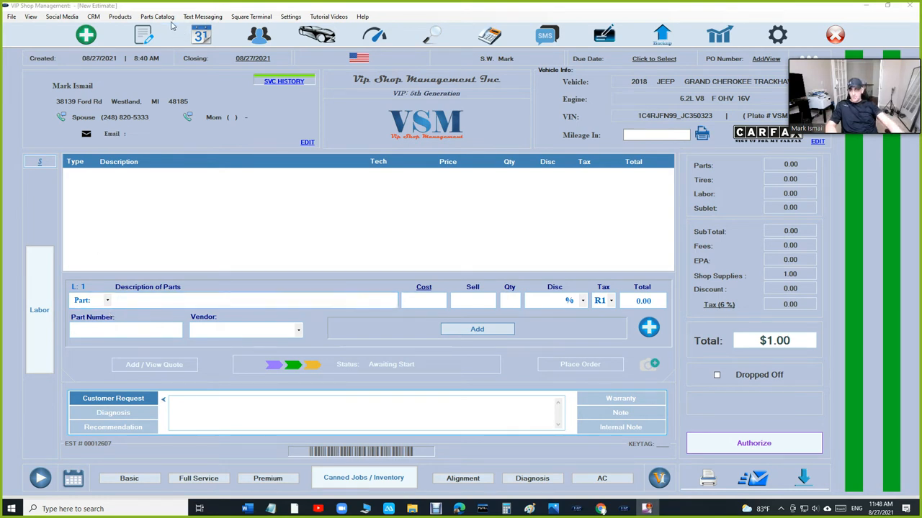
- Begin Nexpart Buyer Hub sign-up from Parts Catalog and submit a saved email address
{"action": "left_click", "coordinate": [157, 16]}
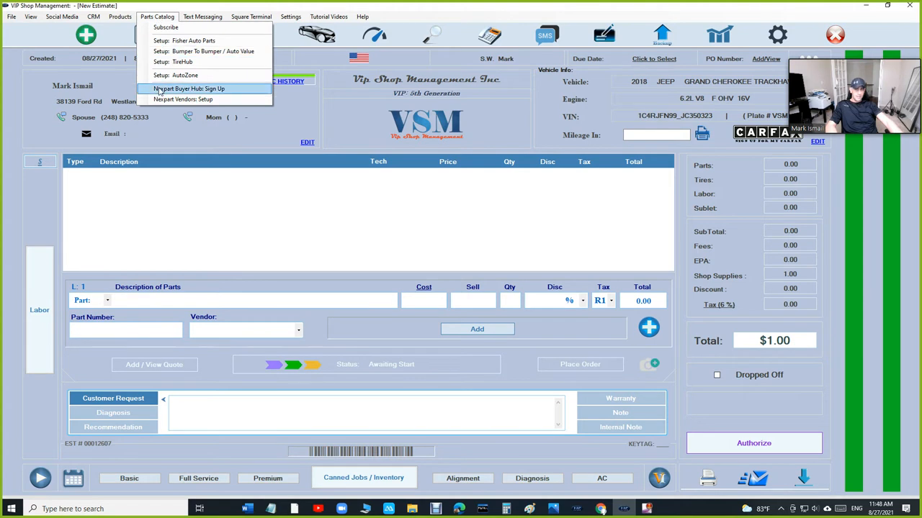
{"action": "left_click", "coordinate": [188, 89]}
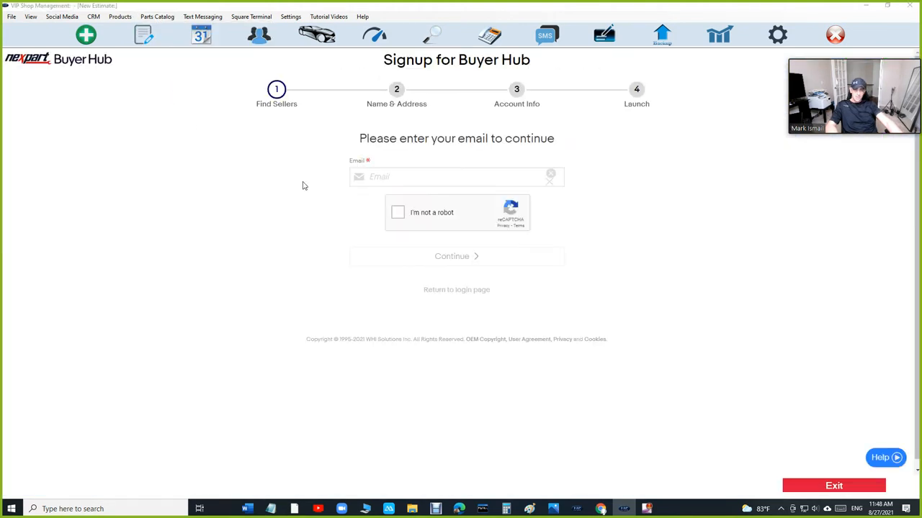
{"action": "left_click", "coordinate": [457, 176]}
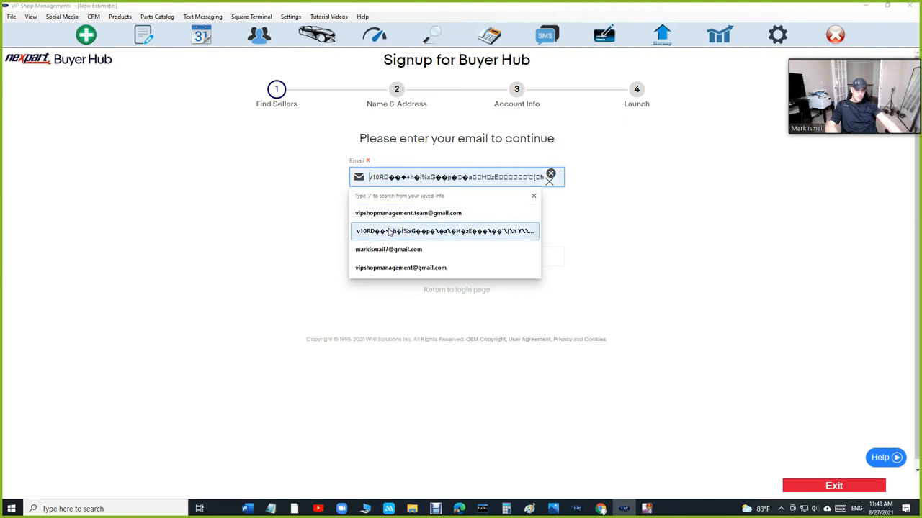
{"action": "left_click", "coordinate": [389, 249]}
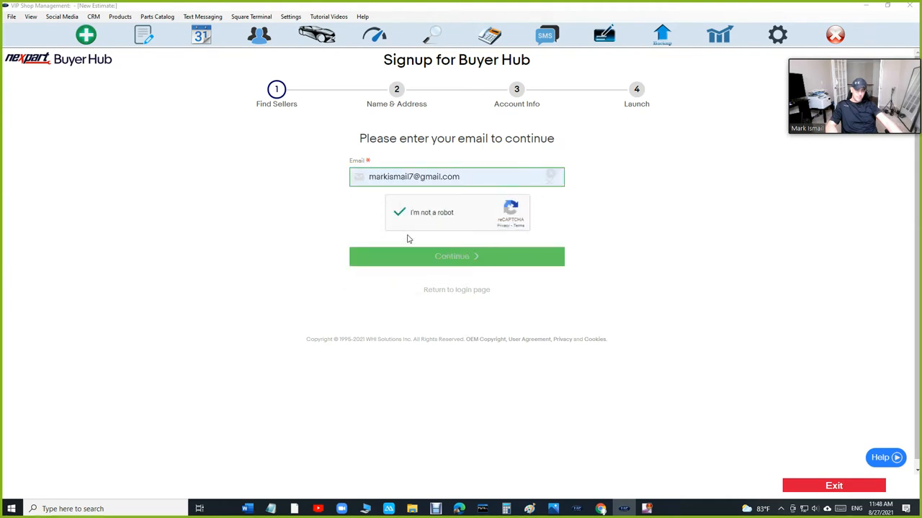
{"action": "left_click", "coordinate": [456, 257]}
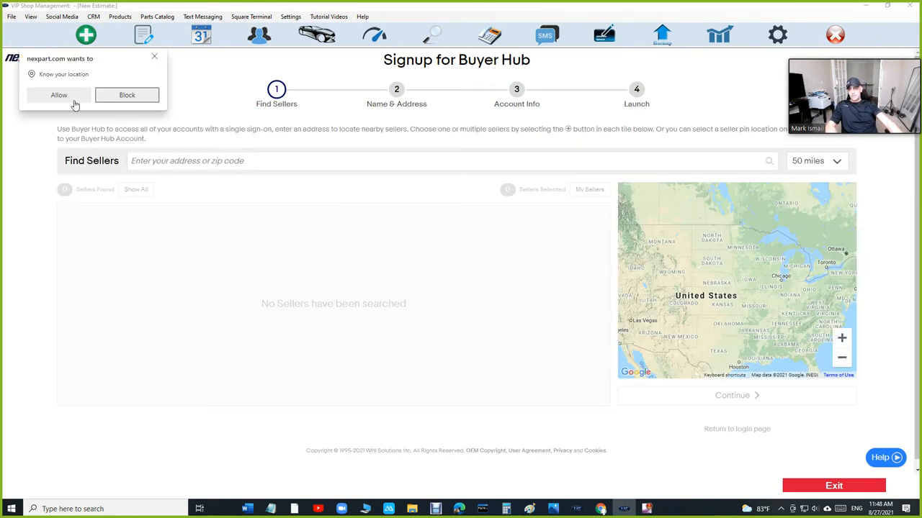
- Allow location access, request an Advance Auto Parts account, and exit sign-up
{"action": "left_click", "coordinate": [58, 94]}
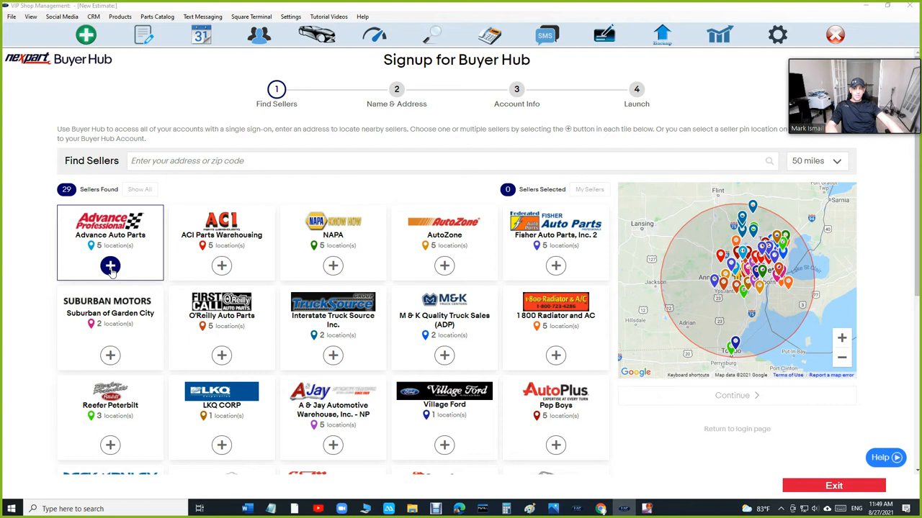
{"action": "left_click", "coordinate": [110, 266]}
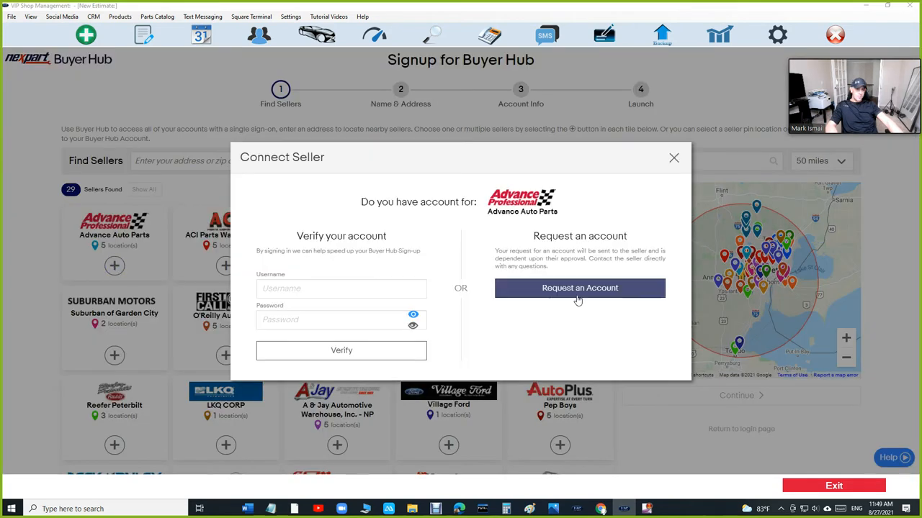
{"action": "left_click", "coordinate": [579, 288]}
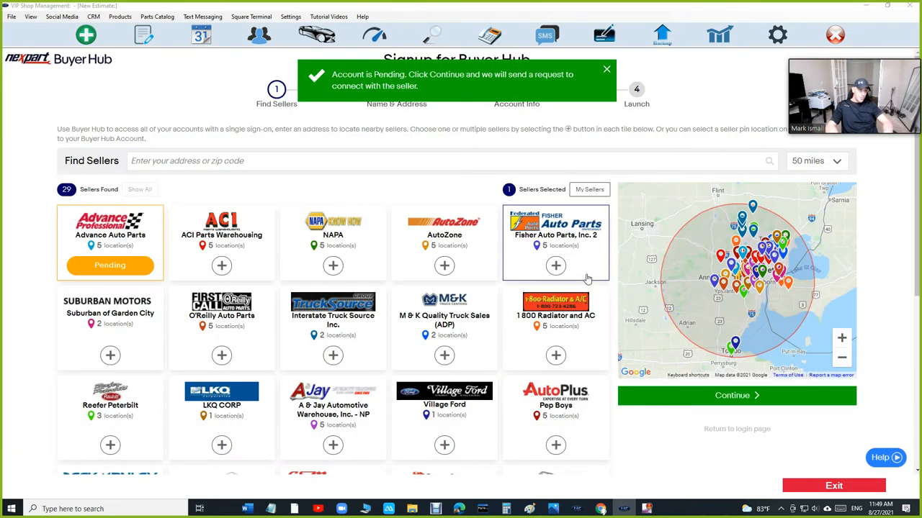
{"action": "left_click", "coordinate": [607, 69]}
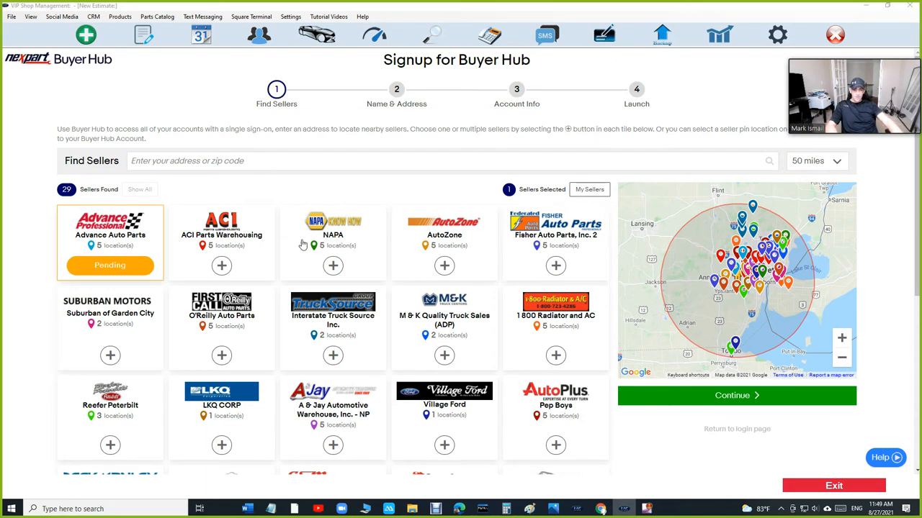
{"action": "scroll", "scroll_direction": "down", "scroll_amount": 3}
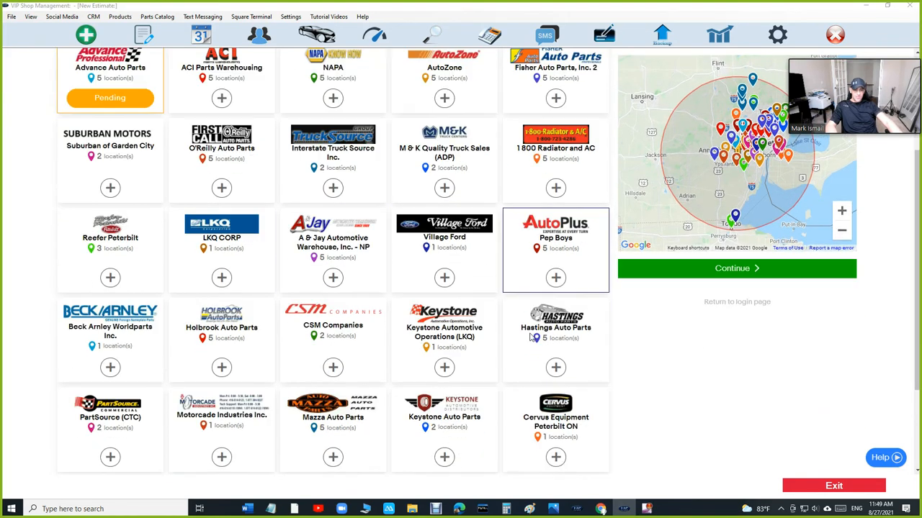
{"action": "scroll", "scroll_direction": "down", "scroll_amount": 3}
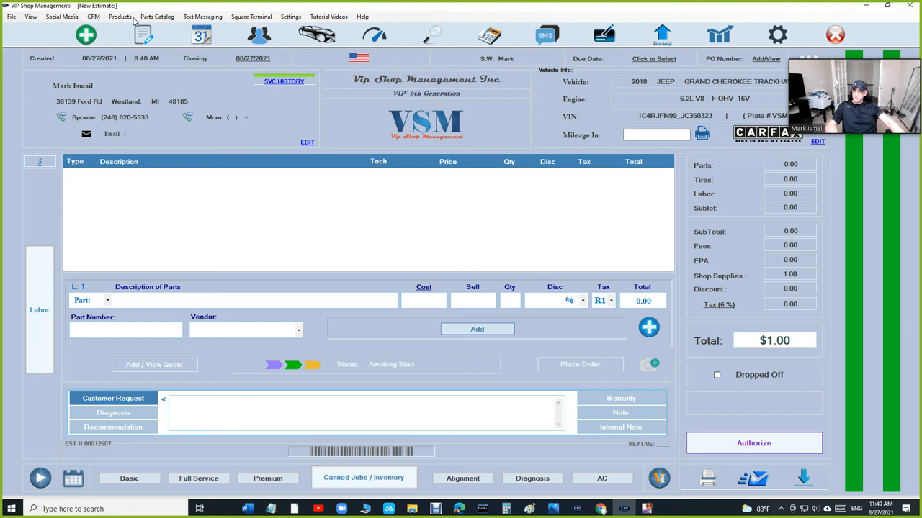
- Open Parts Catalog > Nexpart Vendors: Setup to review the SourceIT username and password
{"action": "left_click", "coordinate": [157, 16]}
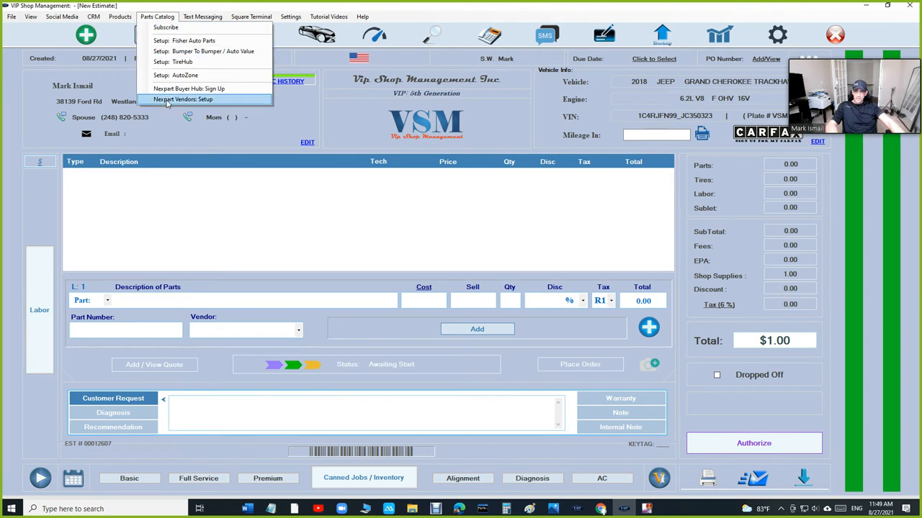
{"action": "left_click", "coordinate": [183, 99]}
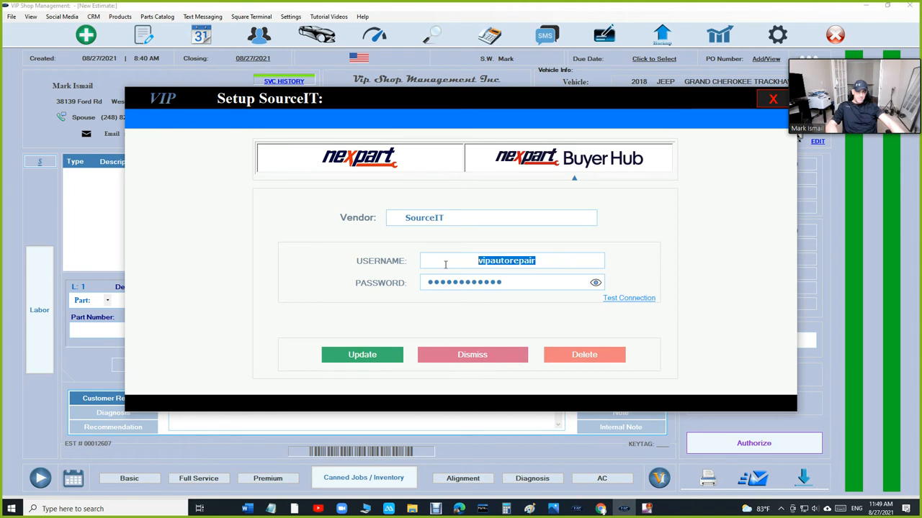
{"action": "mouse_move", "coordinate": [637, 303]}
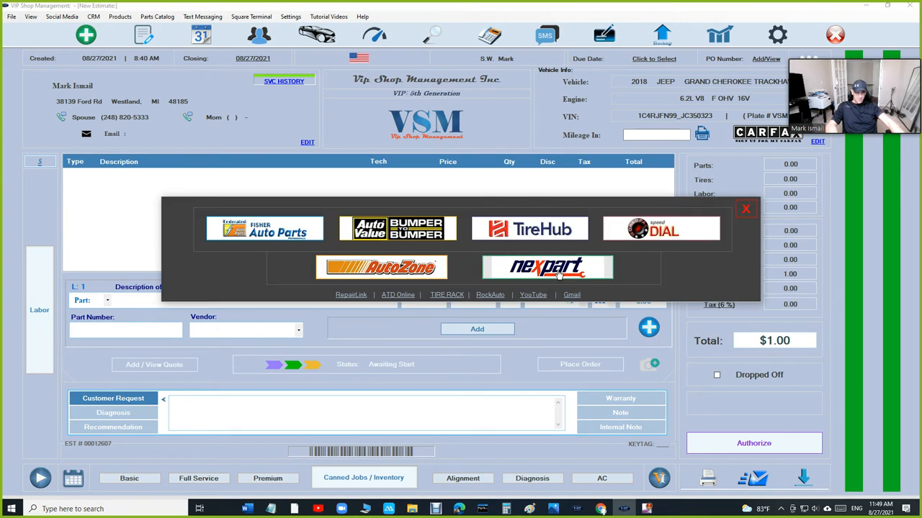
- Launch the vehicle's Nexpart catalog and scroll the Dashboard's My Sellers and Pending Sellers lists
{"action": "left_click", "coordinate": [547, 267]}
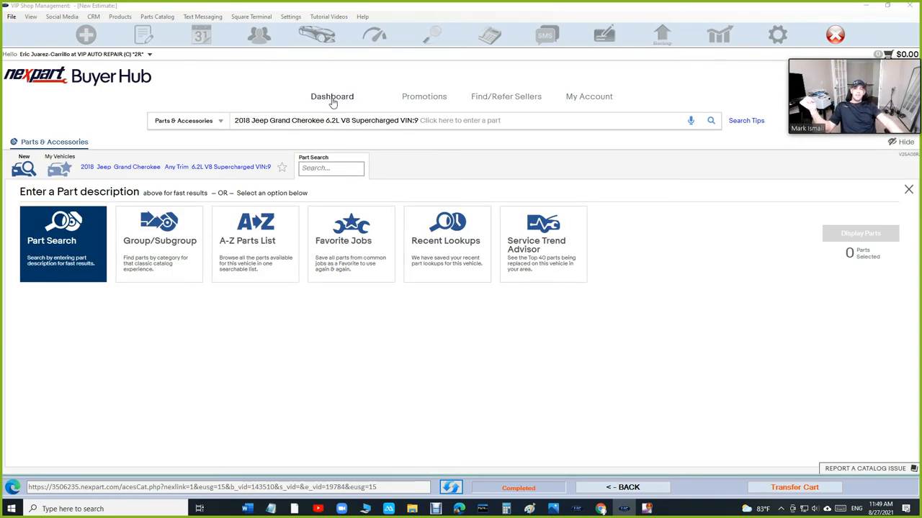
{"action": "left_click", "coordinate": [332, 96]}
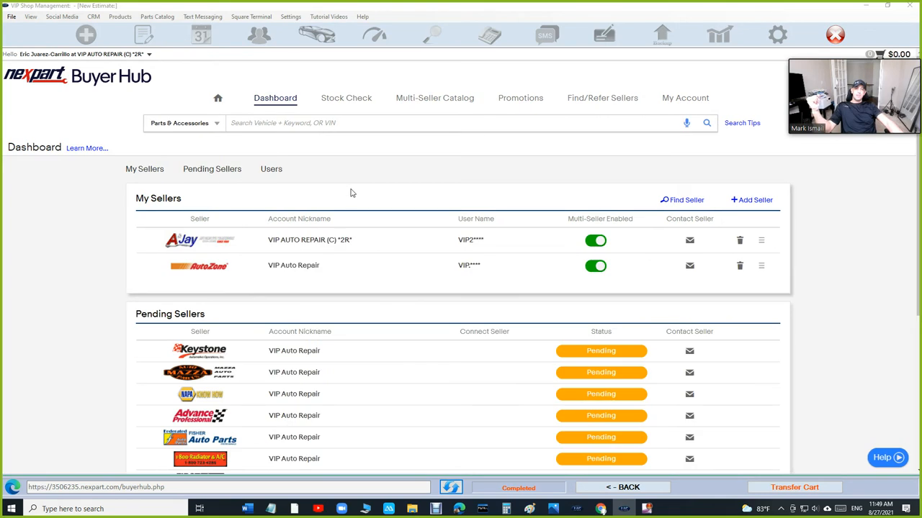
{"action": "scroll", "scroll_direction": "down", "scroll_amount": 3}
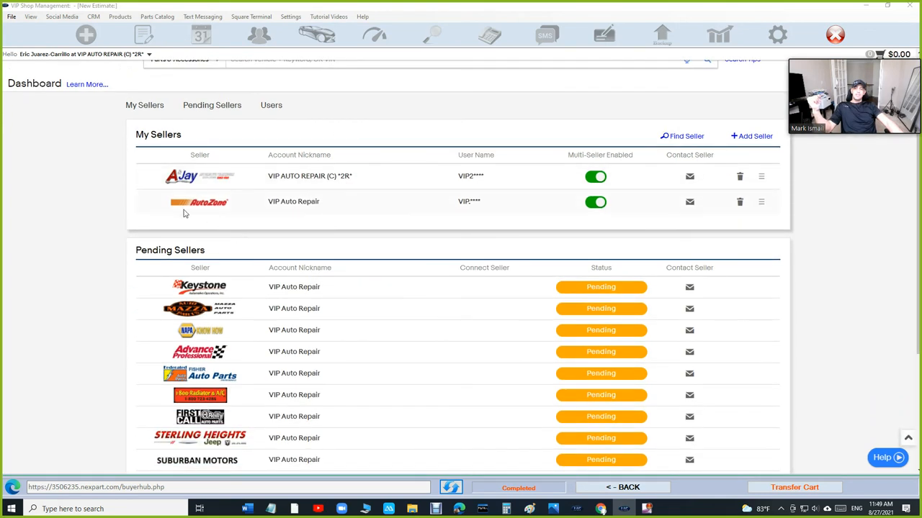
{"action": "mouse_move", "coordinate": [199, 176]}
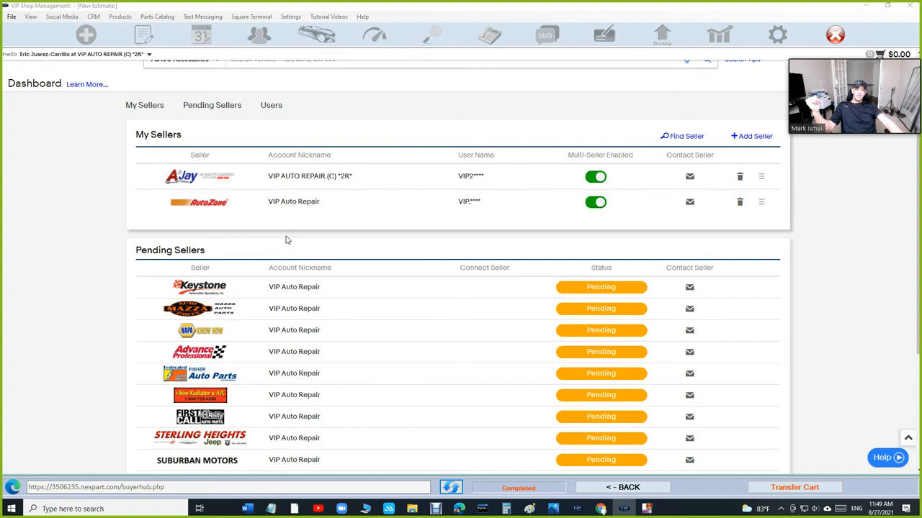
{"action": "scroll", "scroll_direction": "down", "scroll_amount": 3}
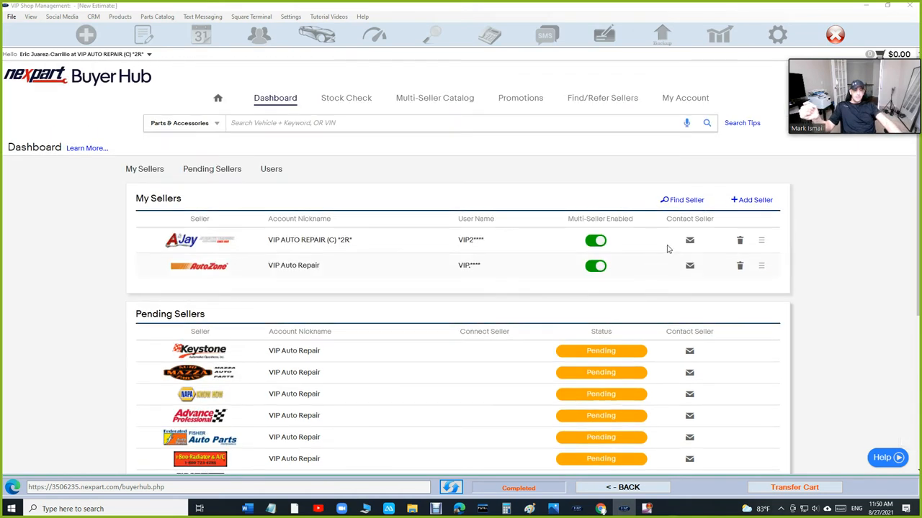
{"action": "mouse_move", "coordinate": [682, 199]}
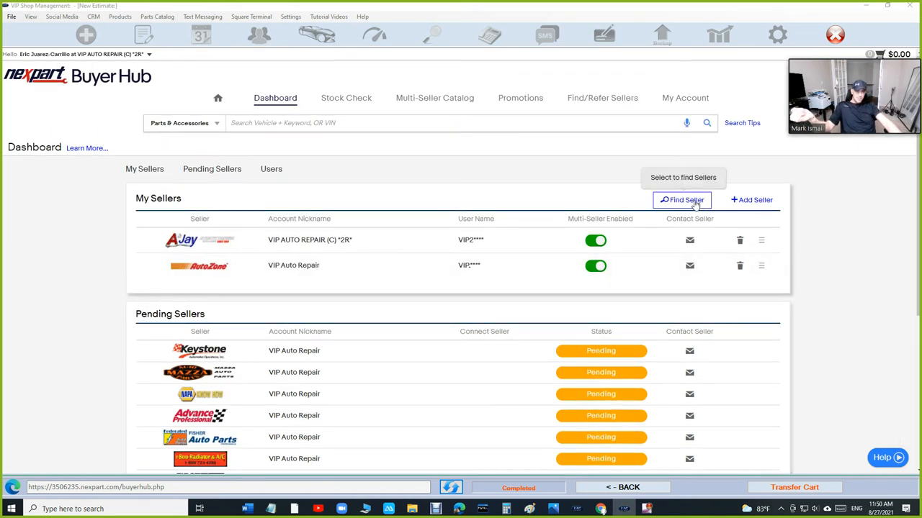
- Browse the Find Seller directory tiles, then return to the Dashboard's pending sellers list
{"action": "left_click", "coordinate": [681, 200]}
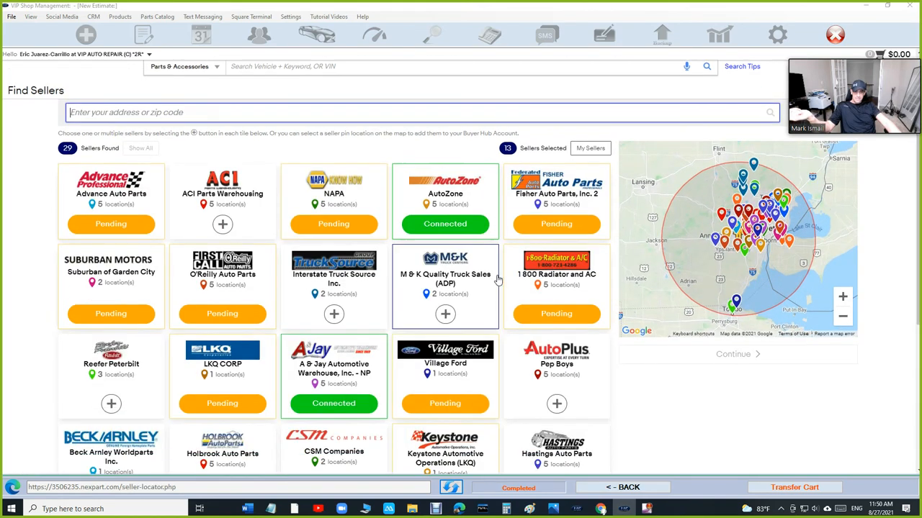
{"action": "scroll", "scroll_direction": "down", "scroll_amount": 3}
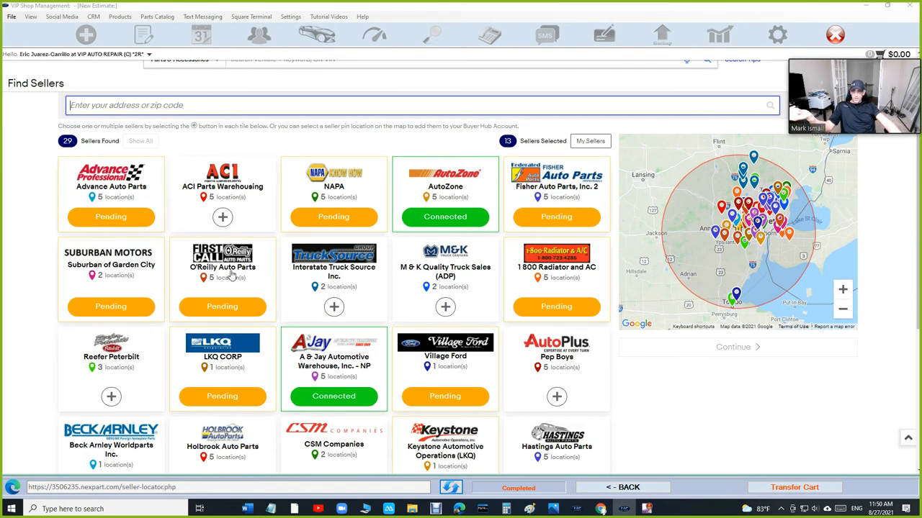
{"action": "scroll", "scroll_direction": "down", "scroll_amount": 3}
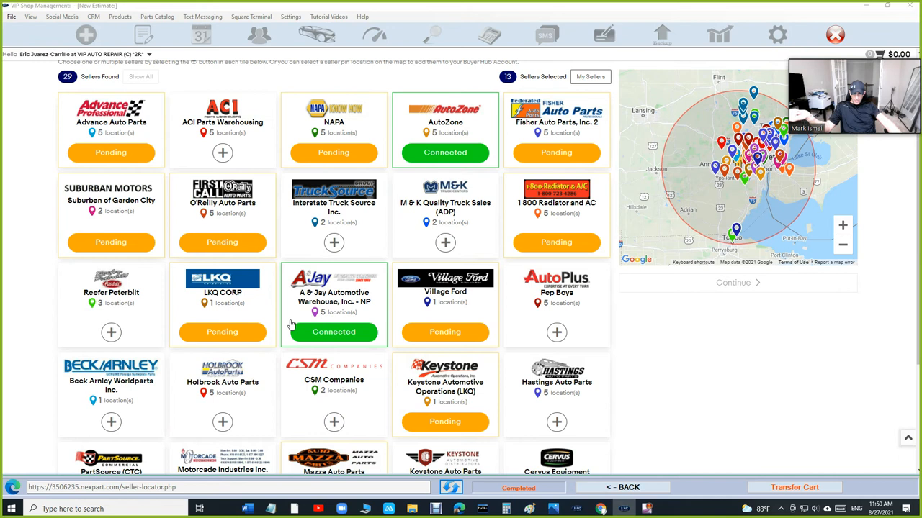
{"action": "scroll", "scroll_direction": "down", "scroll_amount": 3}
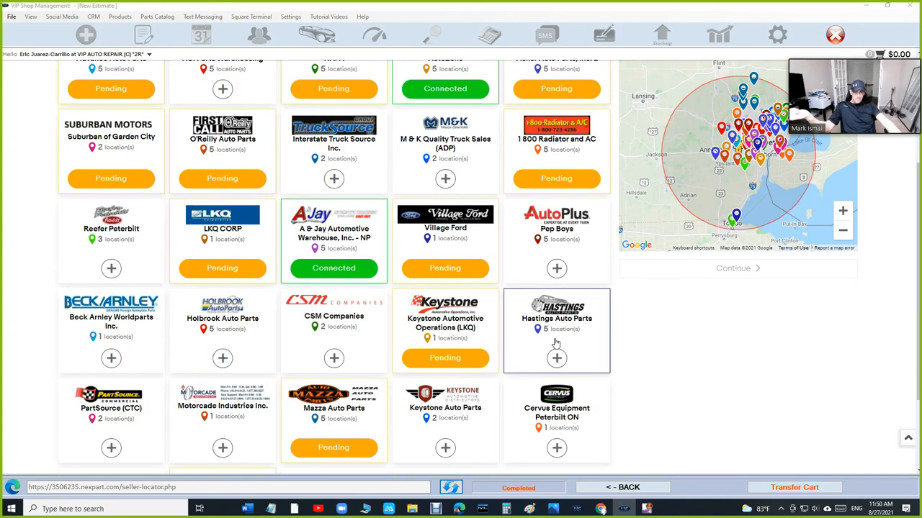
{"action": "scroll", "scroll_direction": "down", "scroll_amount": 3}
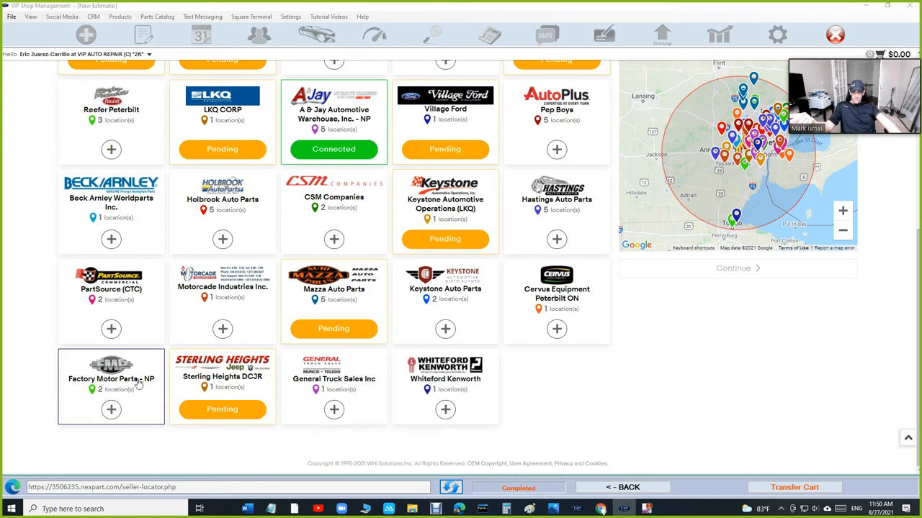
{"action": "mouse_move", "coordinate": [85, 392]}
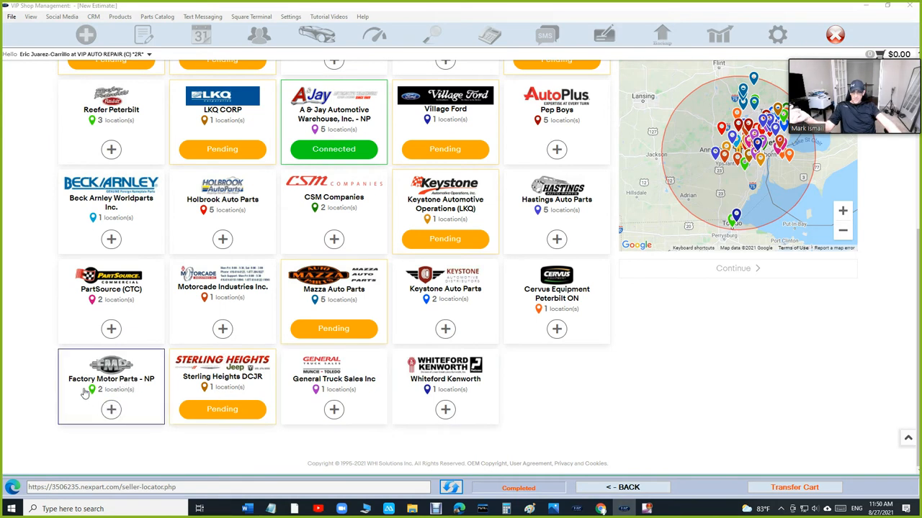
{"action": "scroll", "scroll_direction": "up", "scroll_amount": 3}
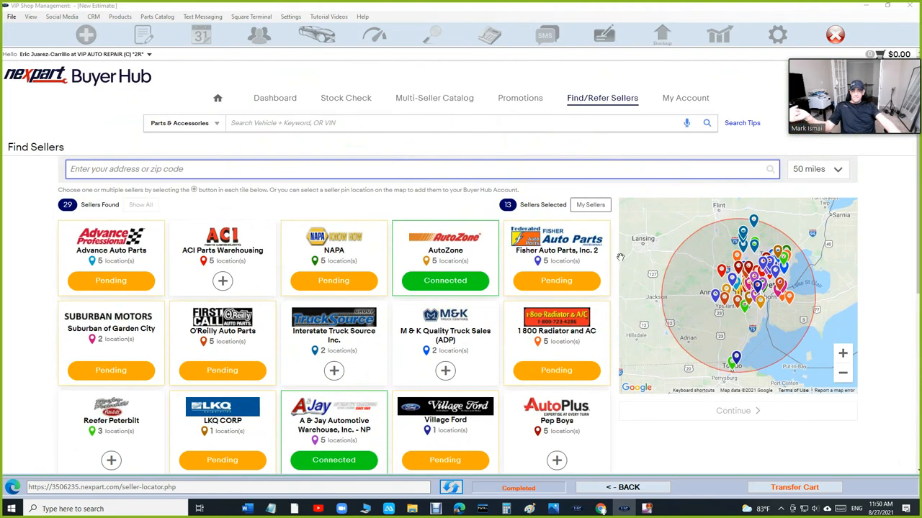
{"action": "scroll", "scroll_direction": "down", "scroll_amount": 3}
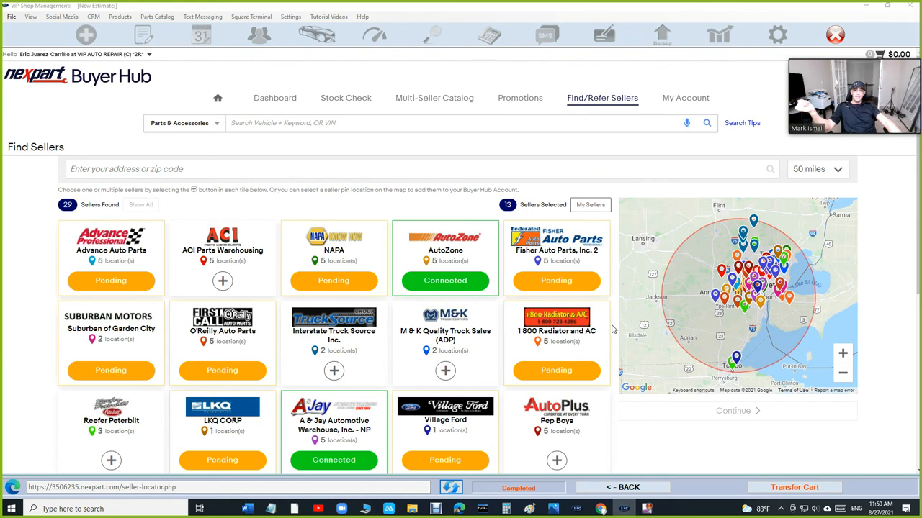
{"action": "left_click", "coordinate": [275, 98]}
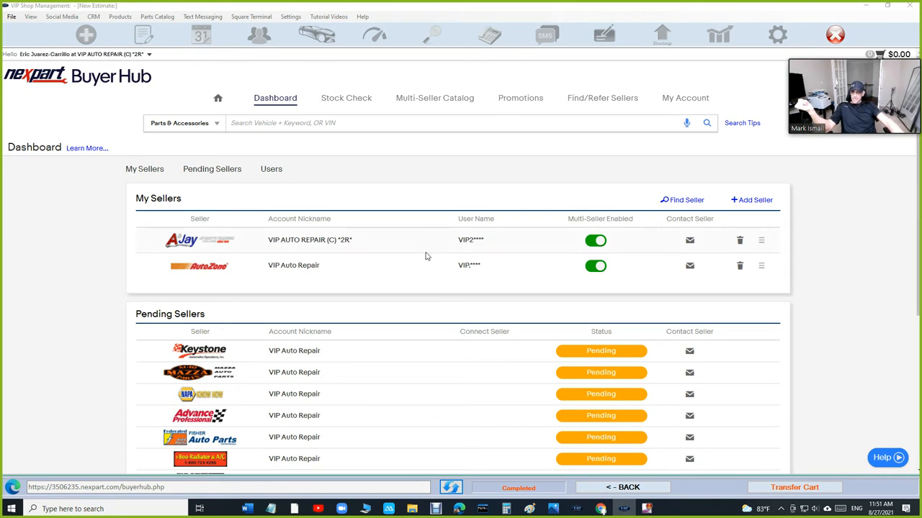
{"action": "scroll", "scroll_direction": "down", "scroll_amount": 3}
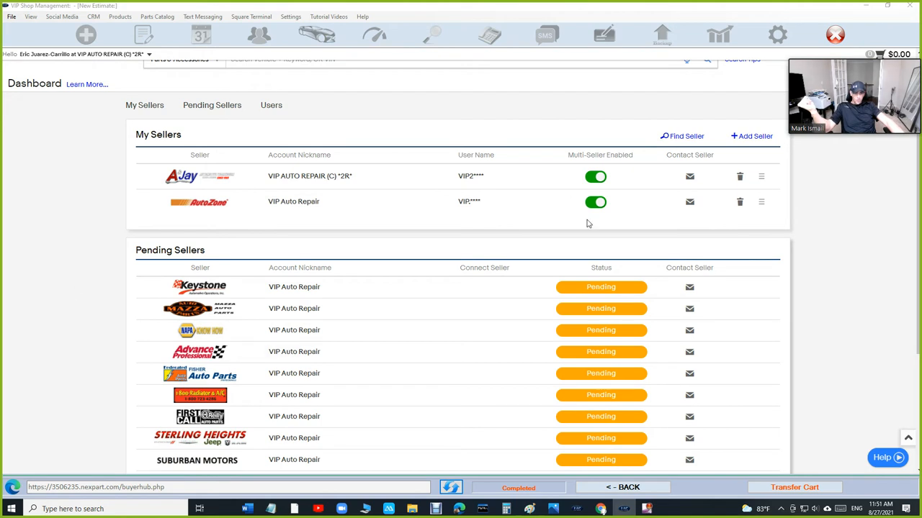
{"action": "mouse_move", "coordinate": [596, 177]}
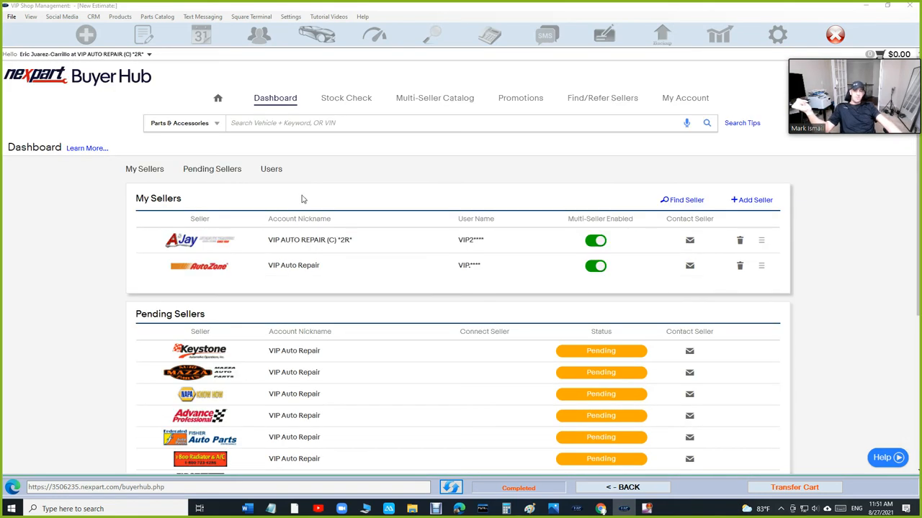
{"action": "mouse_move", "coordinate": [513, 242]}
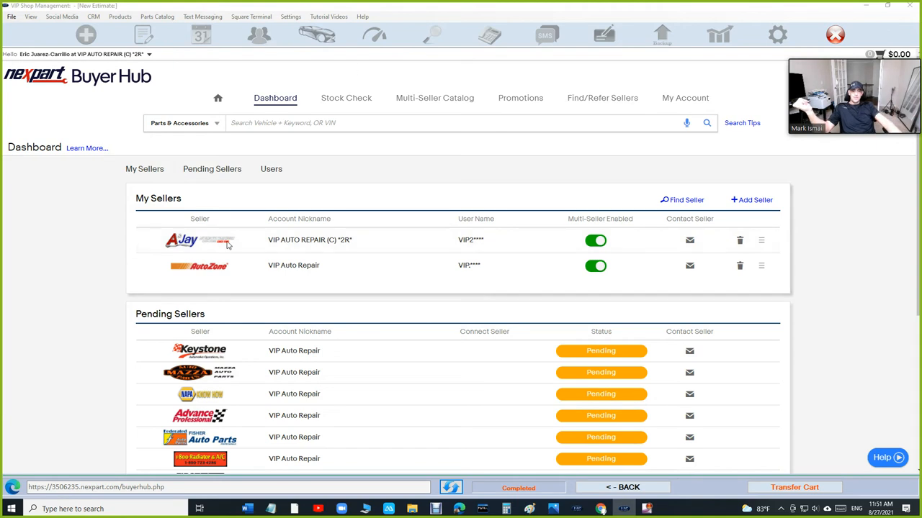
{"action": "mouse_move", "coordinate": [313, 215]}
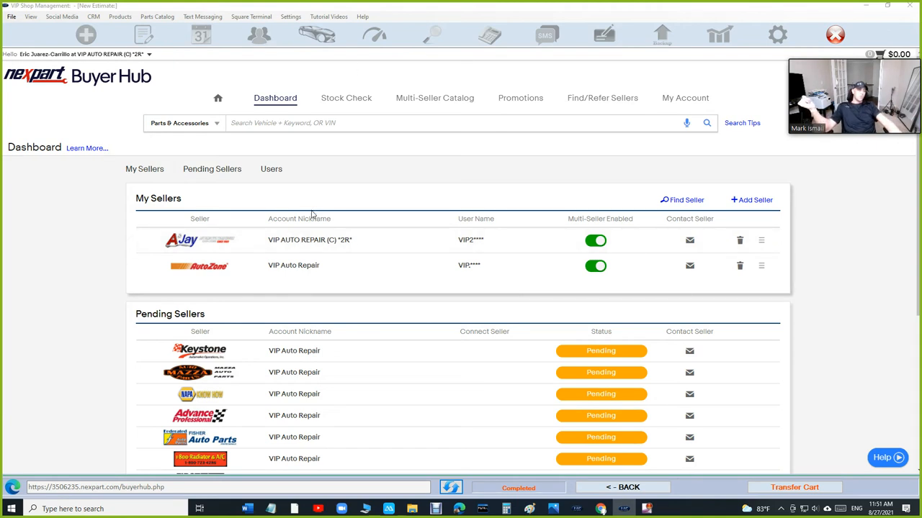
{"action": "mouse_move", "coordinate": [313, 318]}
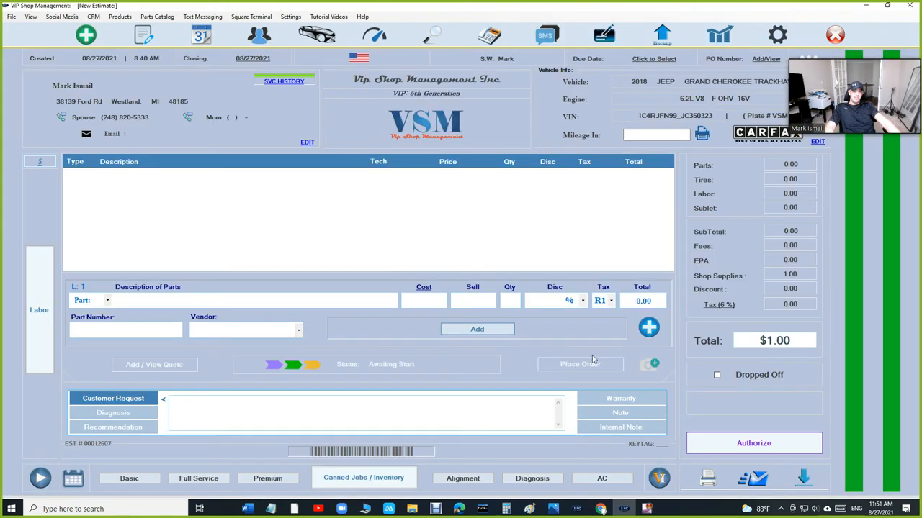
{"action": "left_click", "coordinate": [649, 328]}
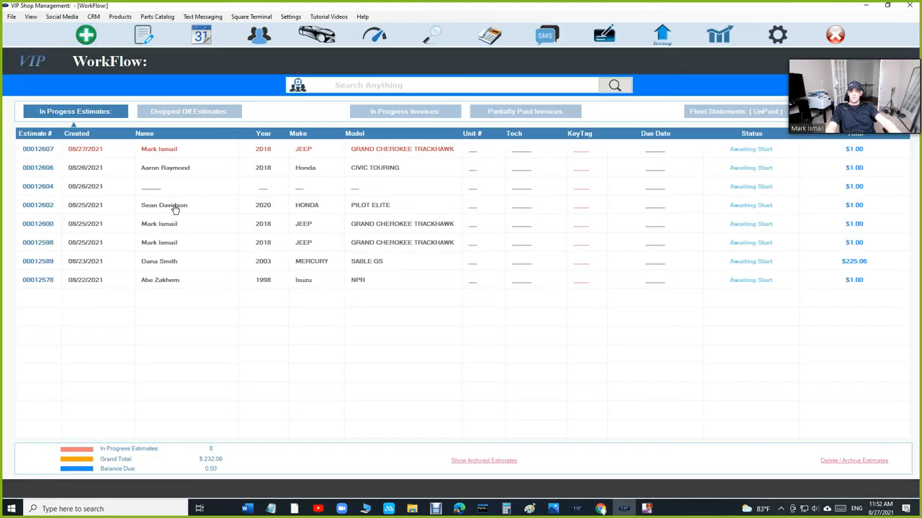
{"action": "double_click", "coordinate": [165, 167]}
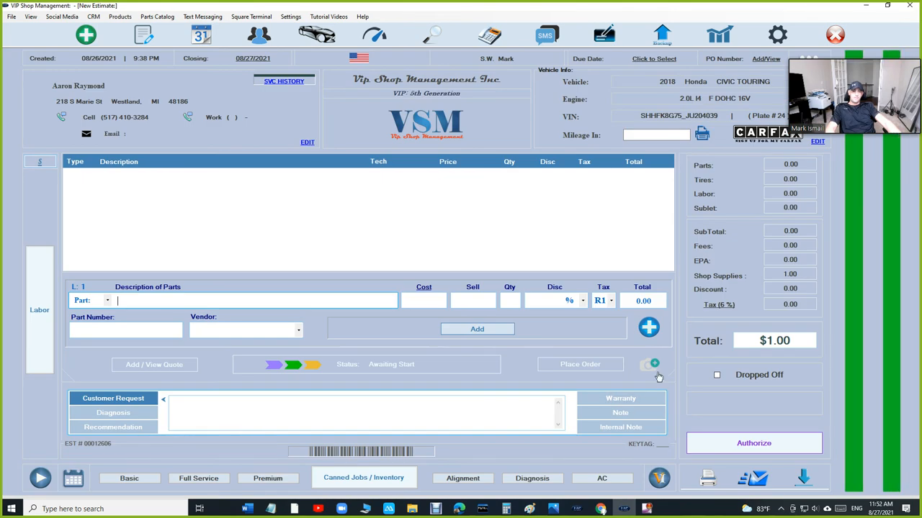
{"action": "left_click", "coordinate": [298, 330]}
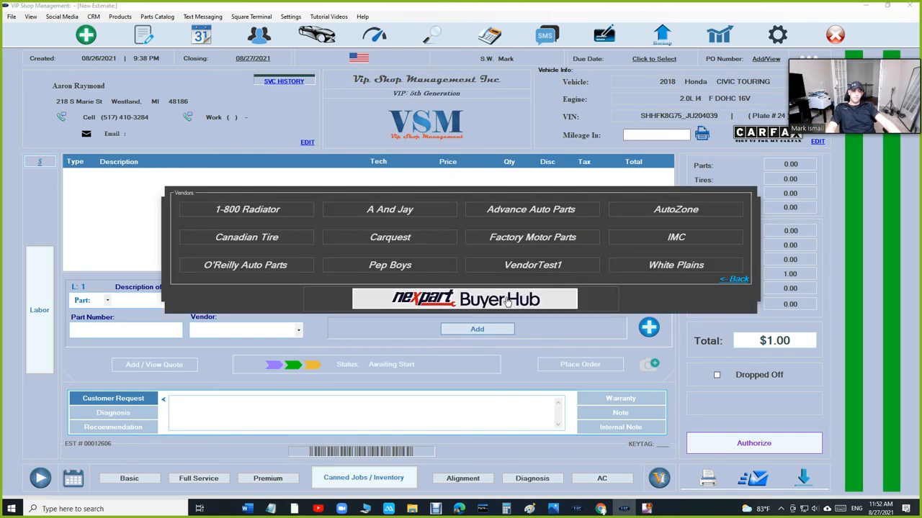
{"action": "left_click", "coordinate": [461, 299]}
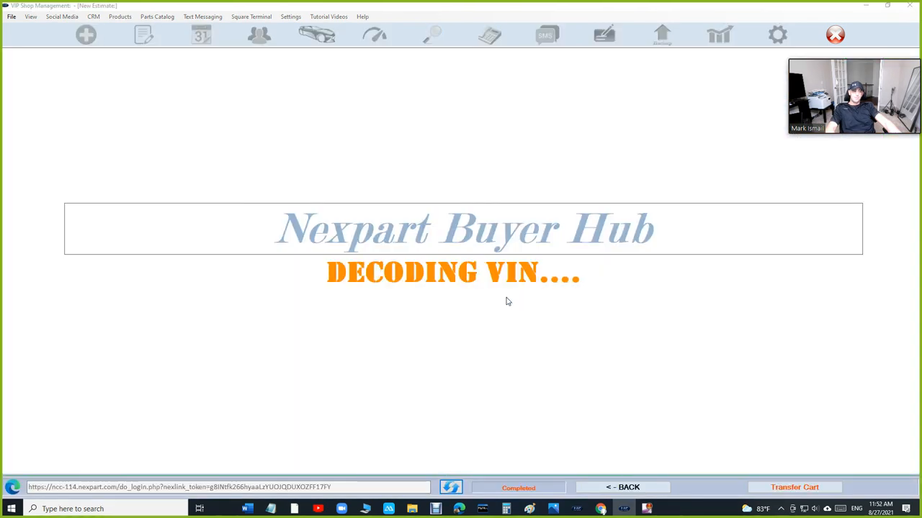
{"action": "mouse_move", "coordinate": [396, 232]}
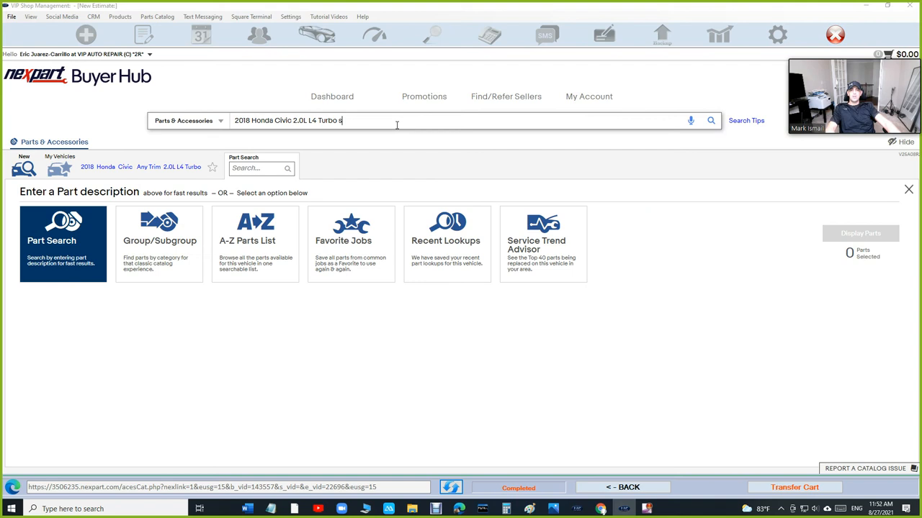
- Search for starter motors and sort results by 'Part Type Priced (Low to High)'
{"action": "type", "text": "tart"}
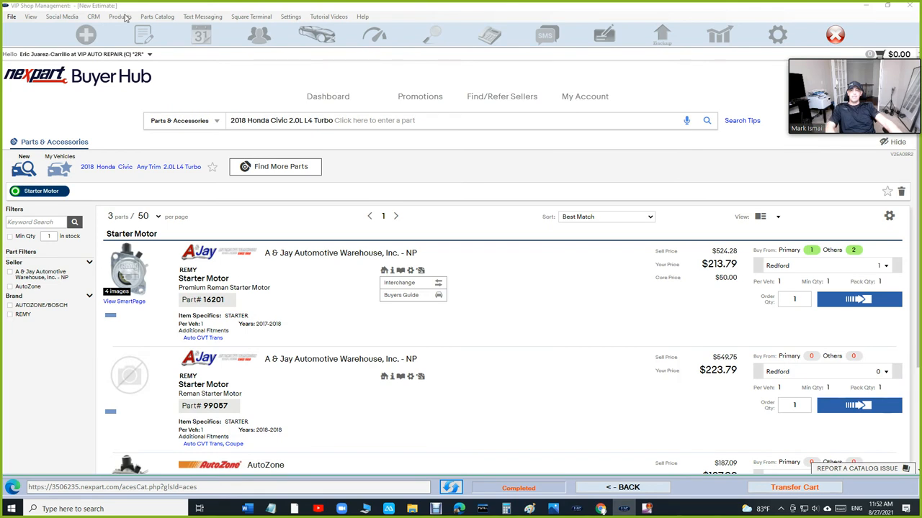
{"action": "scroll", "scroll_direction": "down", "scroll_amount": 3}
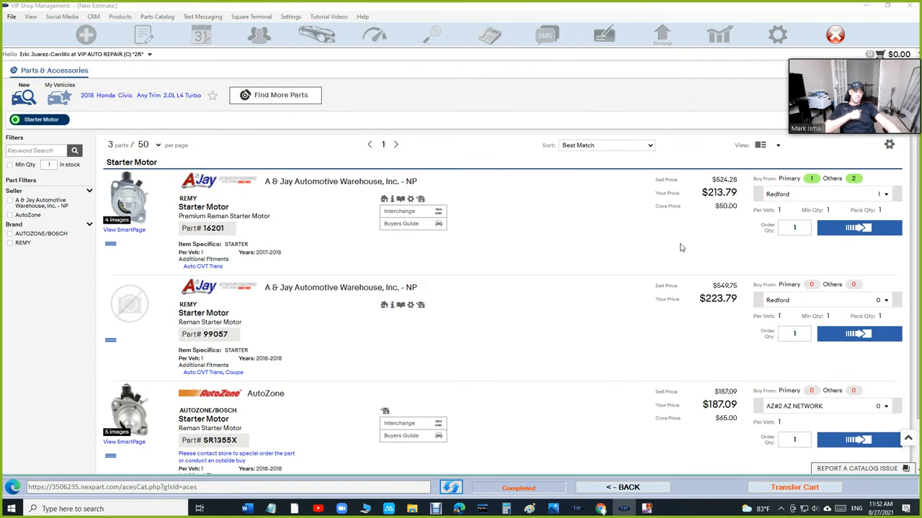
{"action": "left_click", "coordinate": [605, 145]}
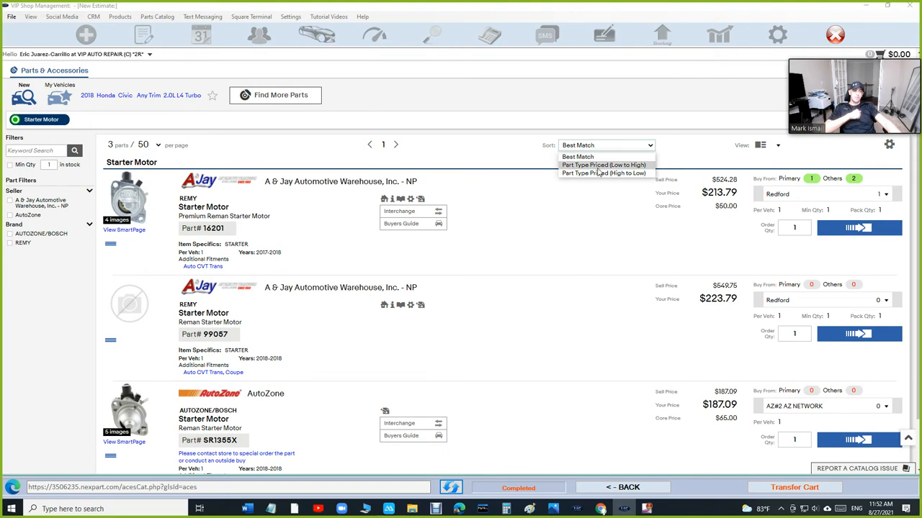
{"action": "left_click", "coordinate": [604, 165]}
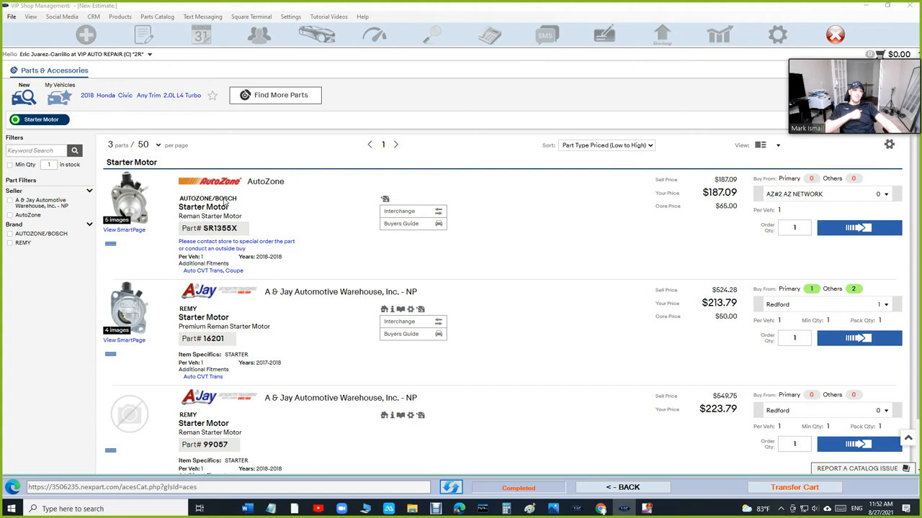
{"action": "mouse_move", "coordinate": [212, 241]}
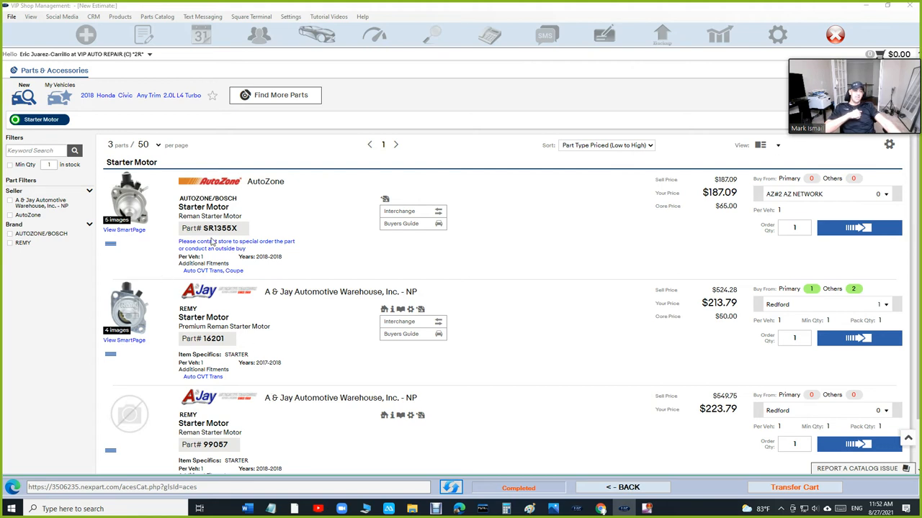
{"action": "mouse_move", "coordinate": [233, 317]}
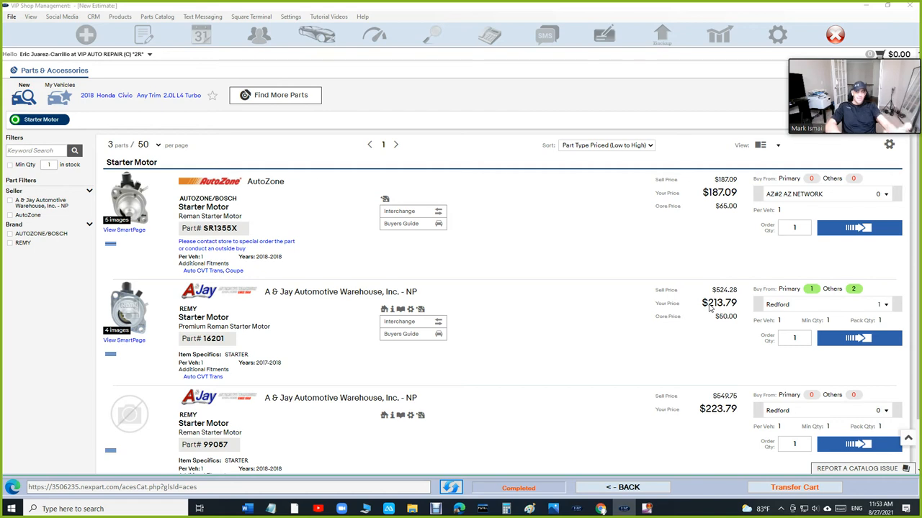
{"action": "mouse_move", "coordinate": [655, 269]}
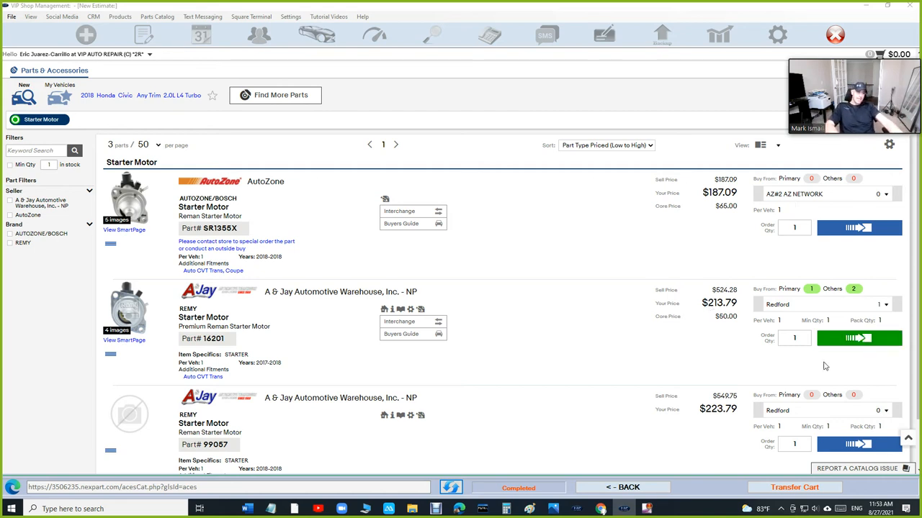
- Order REMY starter motor 16201 through the Nexpart Buyer Hub cart
{"action": "left_click", "coordinate": [858, 339]}
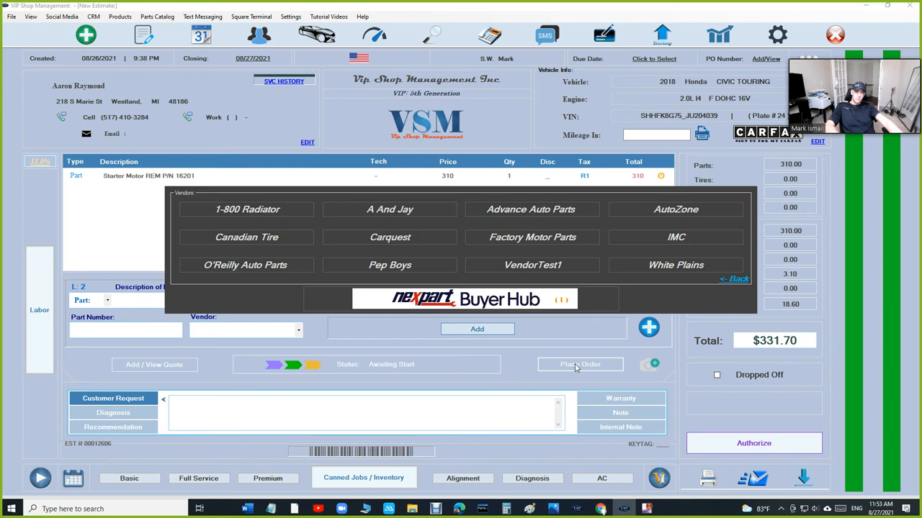
{"action": "left_click", "coordinate": [580, 363]}
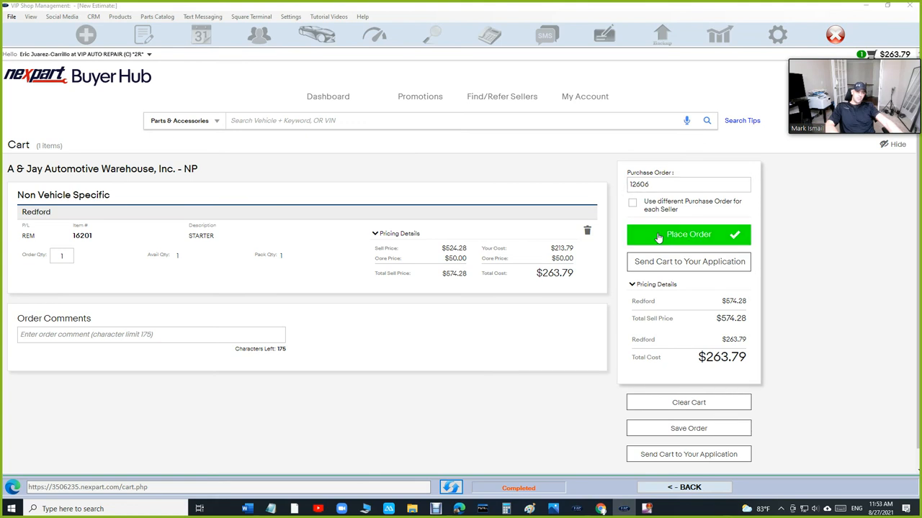
{"action": "left_click", "coordinate": [687, 234]}
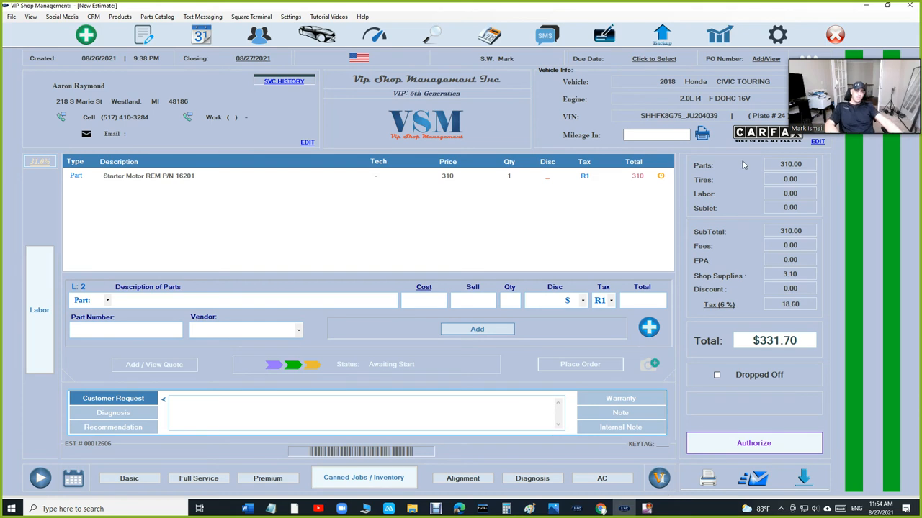
{"action": "mouse_move", "coordinate": [684, 188]}
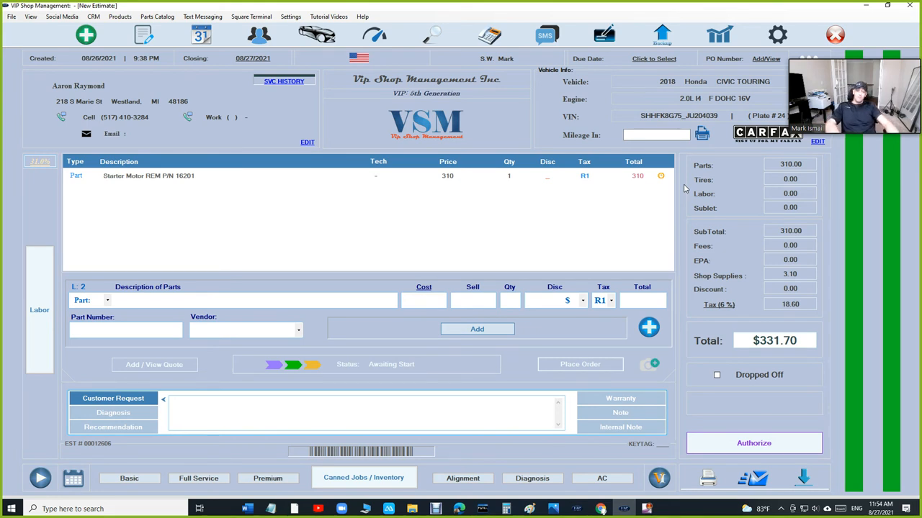
{"action": "left_click", "coordinate": [157, 16]}
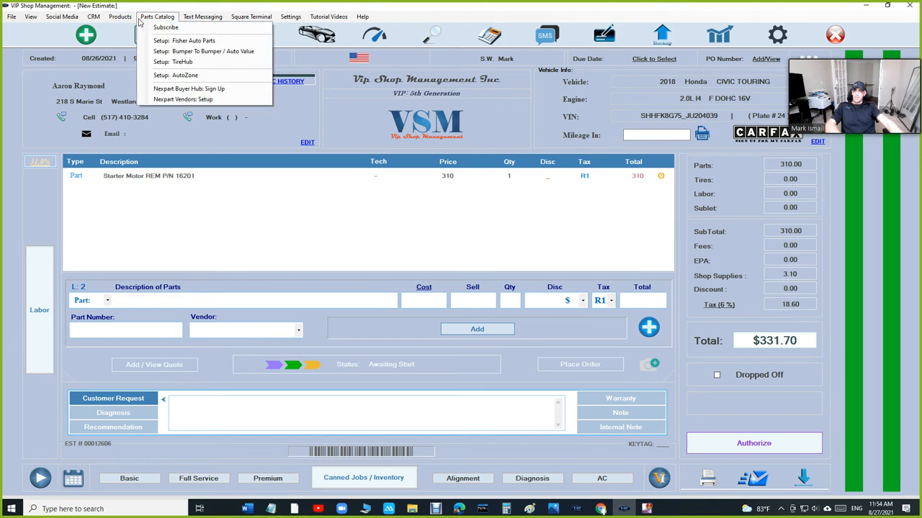
{"action": "left_click", "coordinate": [93, 16]}
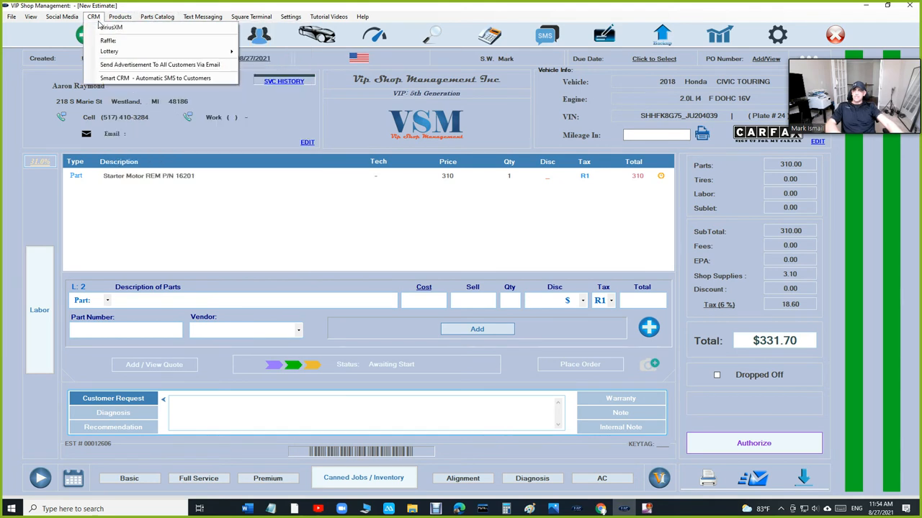
{"action": "left_click", "coordinate": [110, 26]}
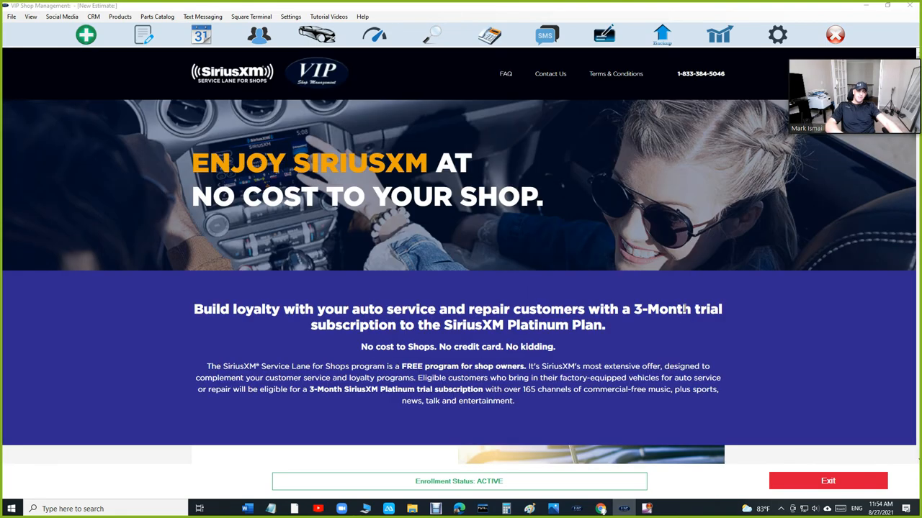
{"action": "left_click", "coordinate": [827, 481]}
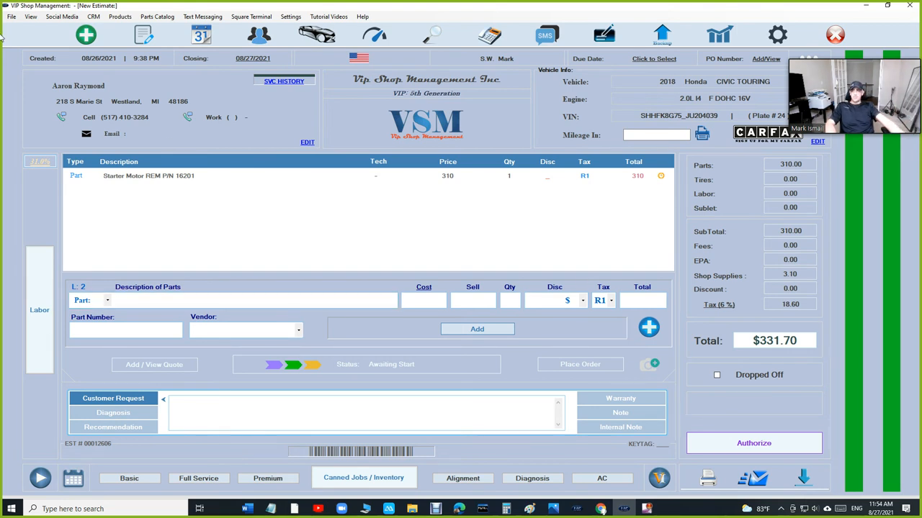
{"action": "left_click", "coordinate": [93, 17]}
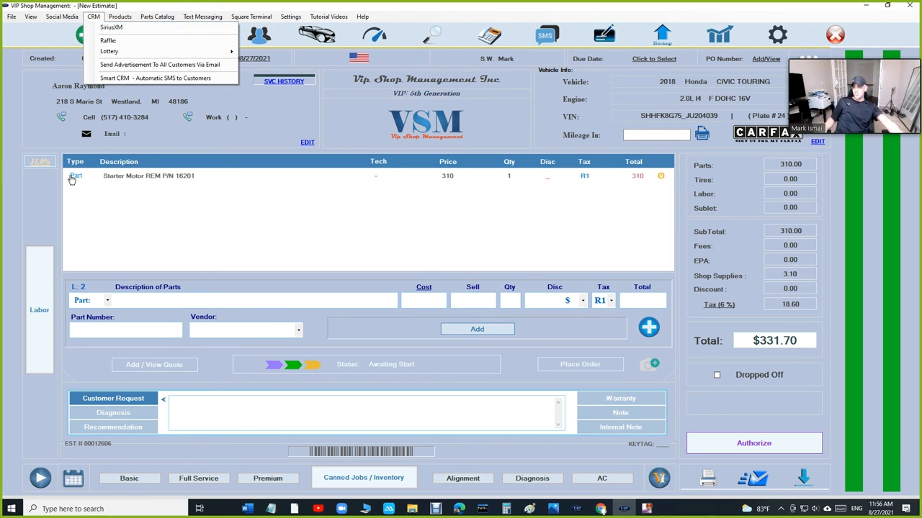
{"action": "mouse_move", "coordinate": [151, 226]}
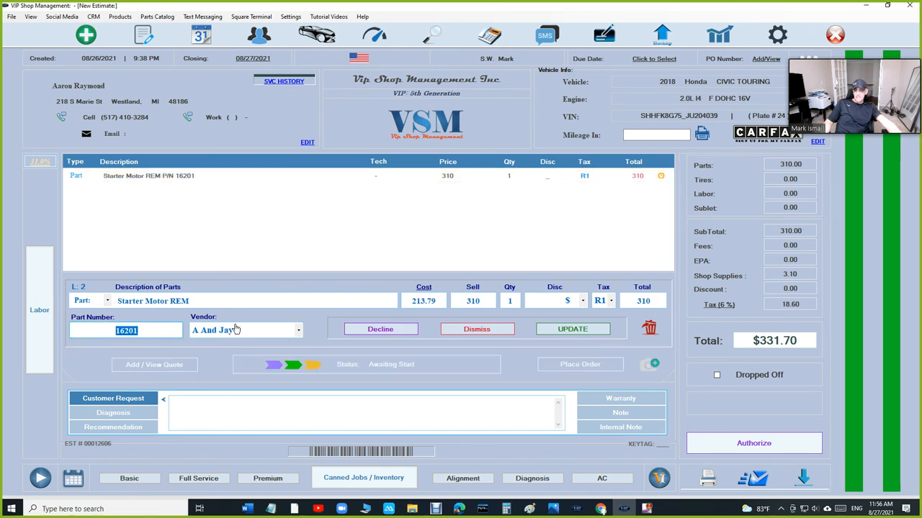
{"action": "mouse_move", "coordinate": [420, 346]}
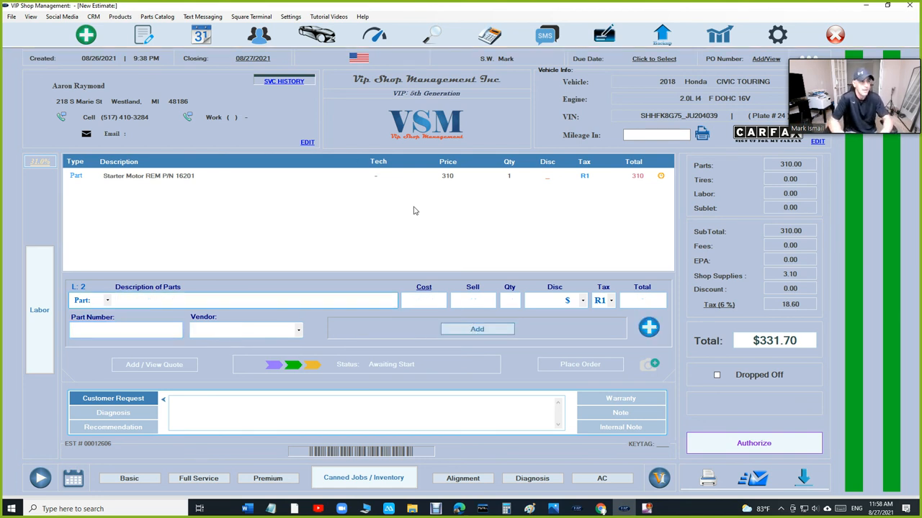
- Place the cursor in the Description of Parts field for a new part line
{"action": "left_click", "coordinate": [252, 301]}
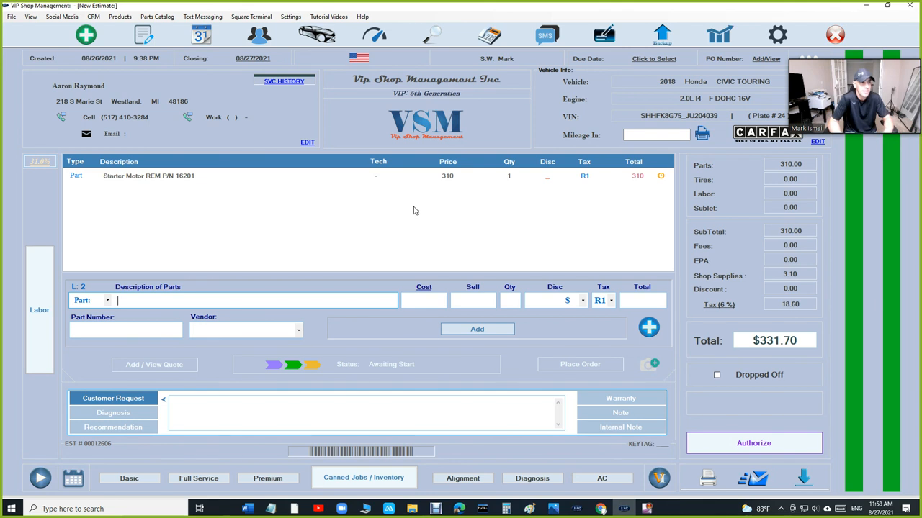